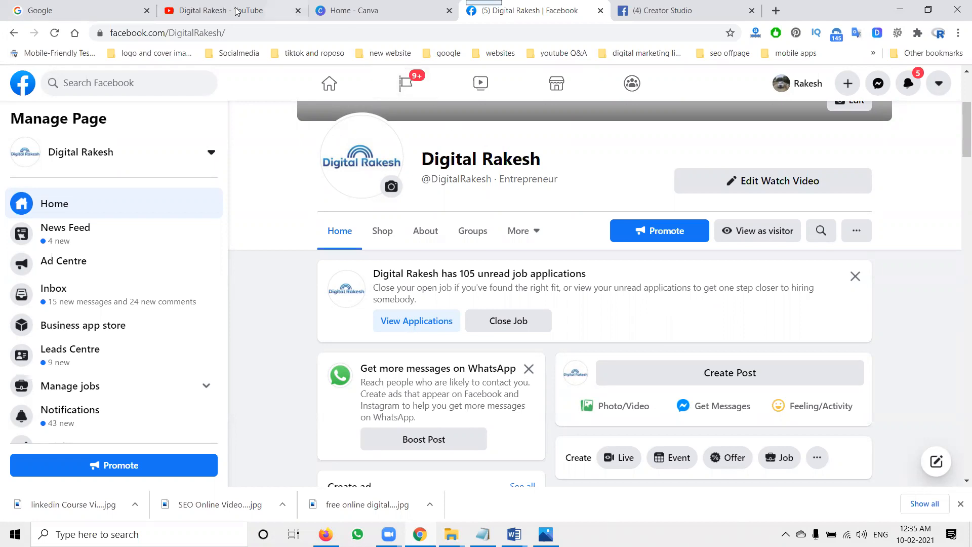
- Bring up the Digital Rakesh YouTube channel's Videos page in the browser
left_click(230, 10)
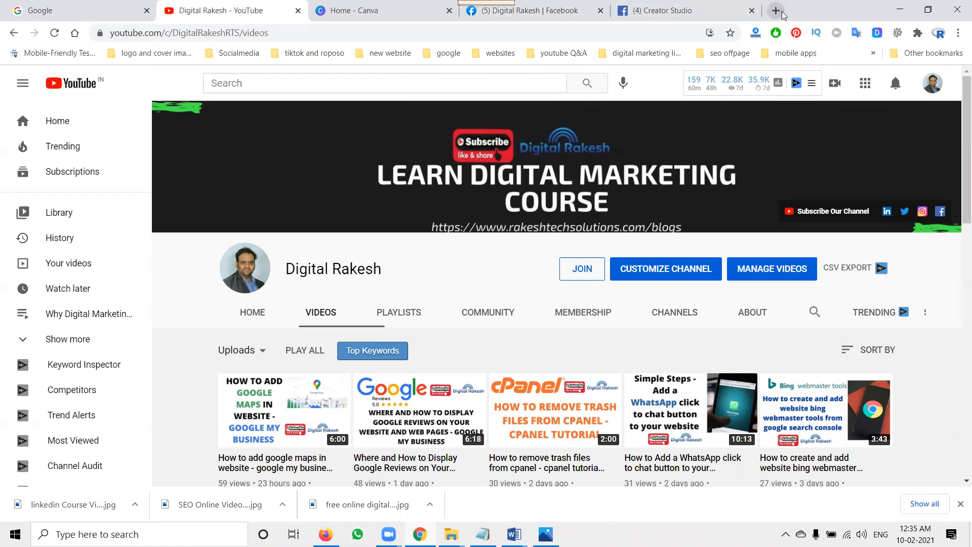
left_click(776, 10)
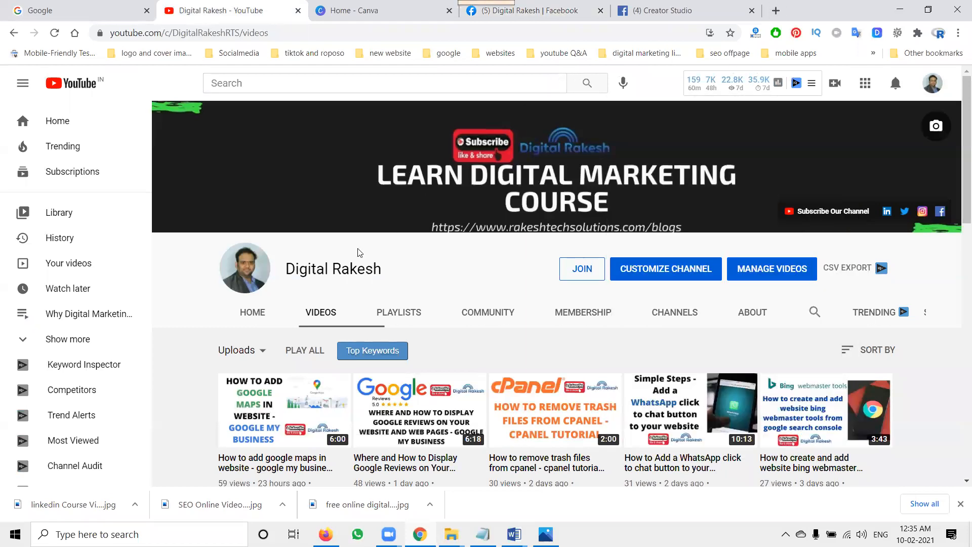
mouse_move(334, 268)
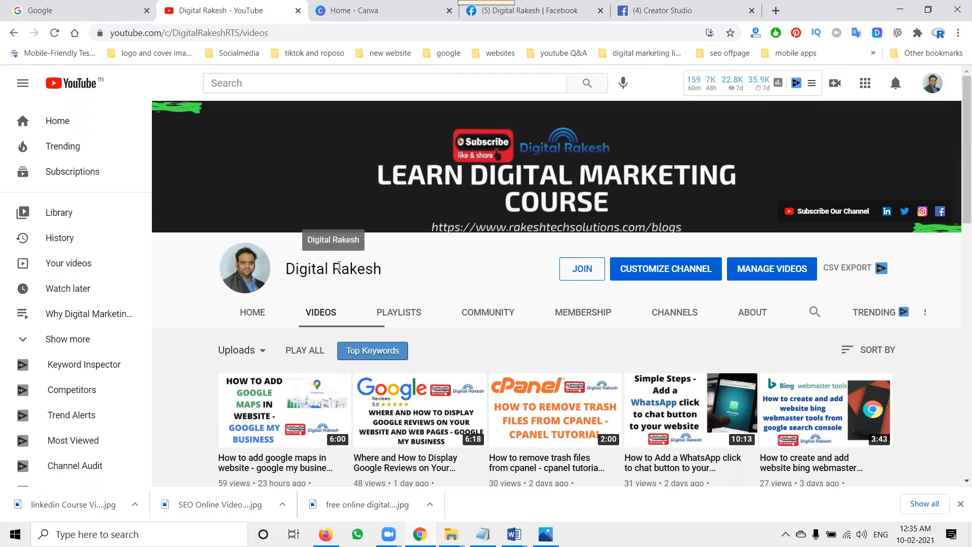
mouse_move(396, 261)
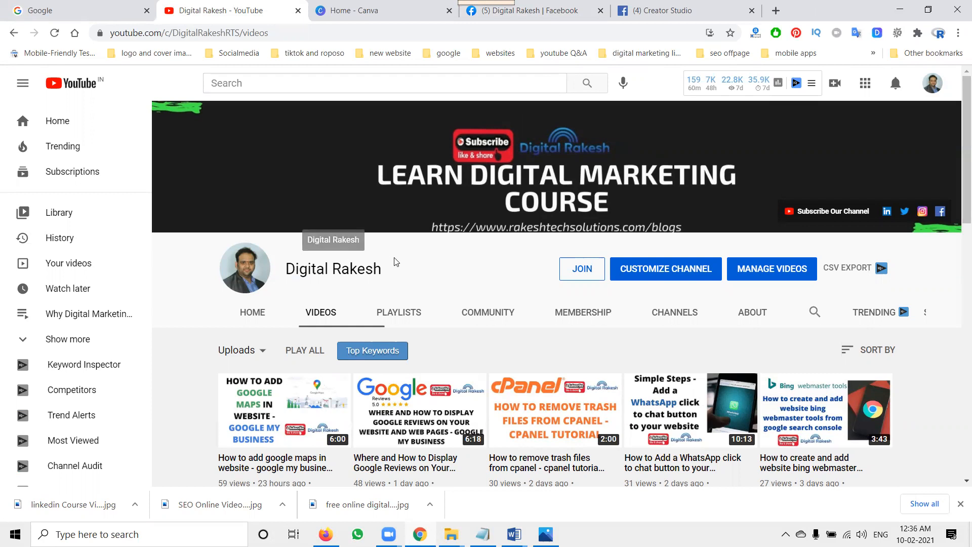
- Start a page post on the Digital Rakesh Facebook page, then close the composer without posting
left_click(535, 10)
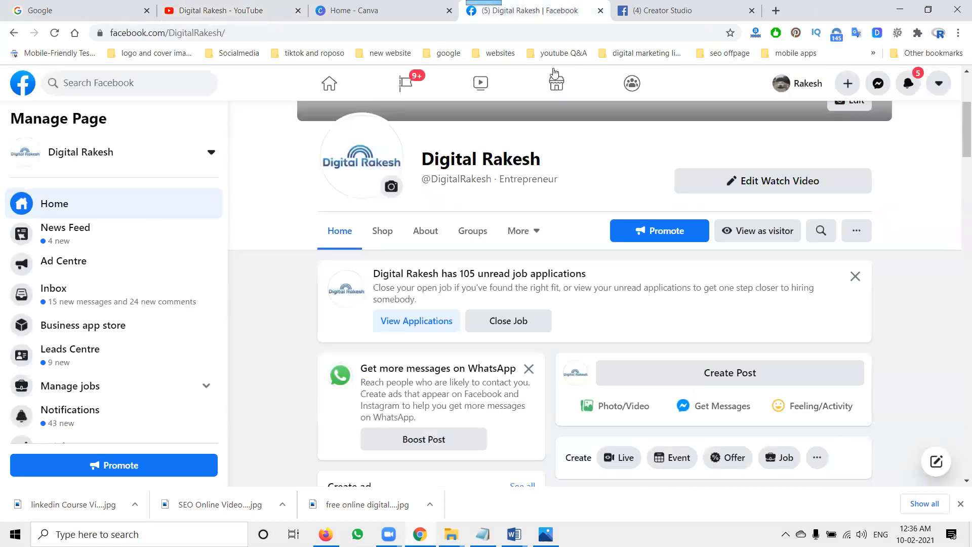
scroll("down", 3)
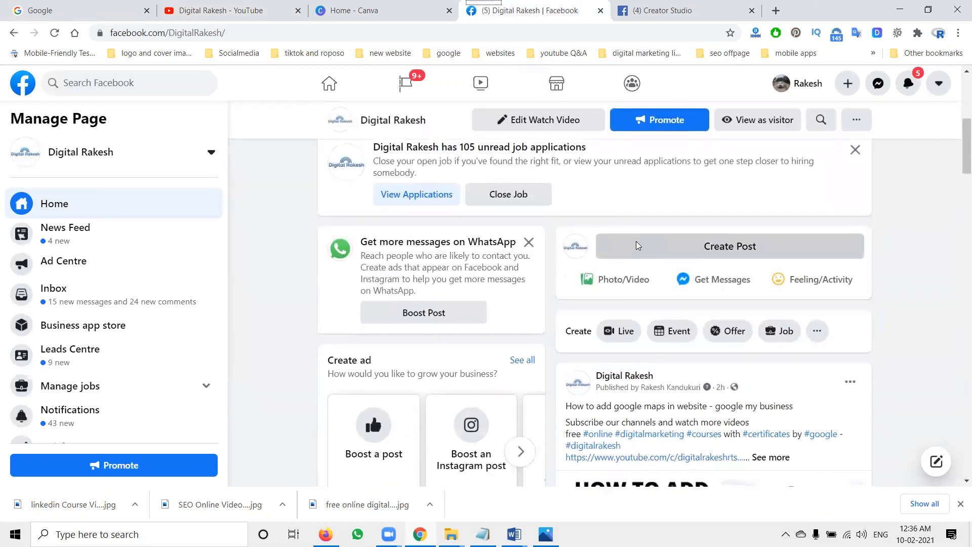
left_click(730, 246)
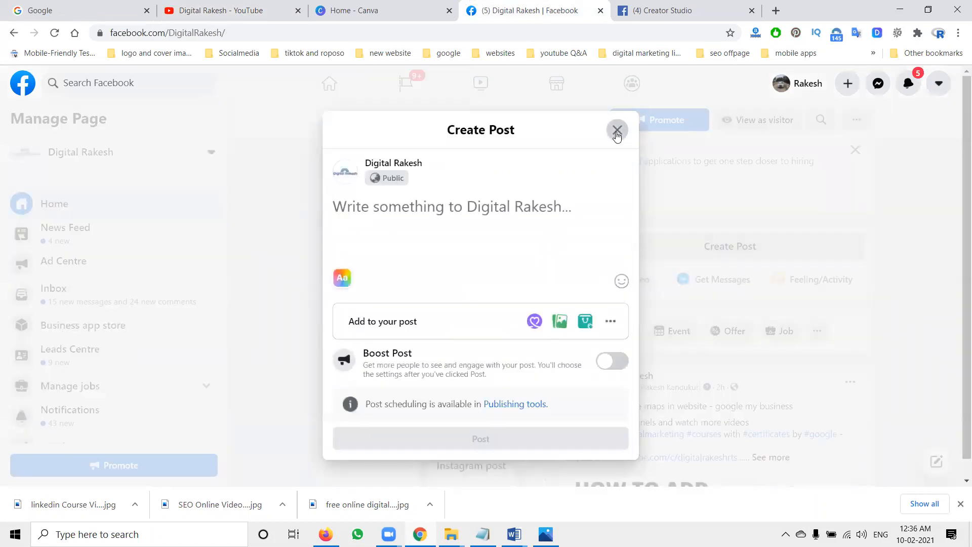
left_click(617, 130)
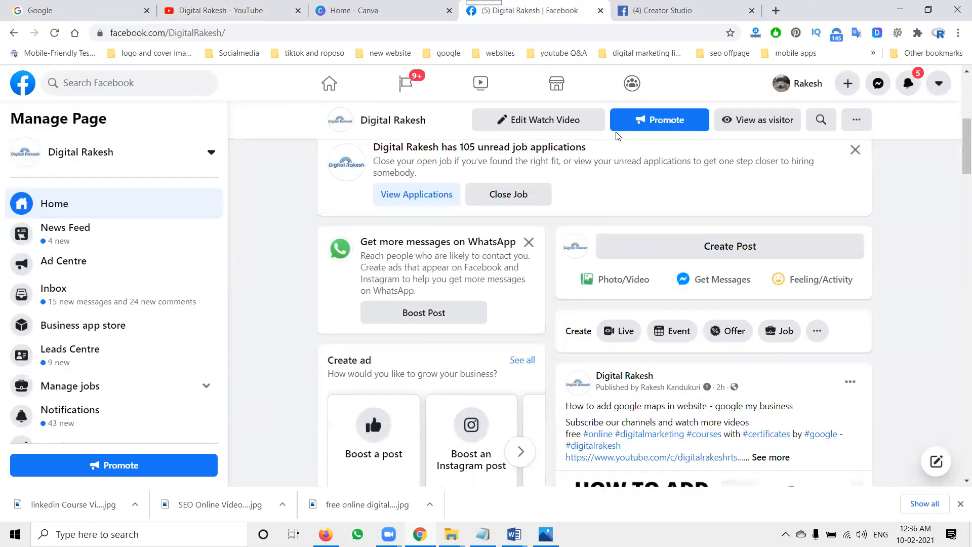
mouse_move(670, 10)
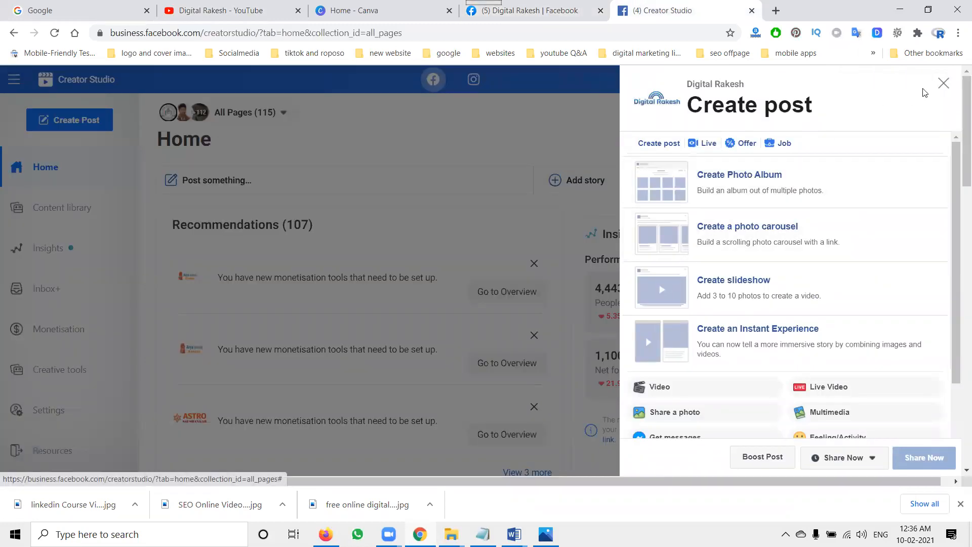
- Discard the unfinished draft and start a new Creator Studio post for the Digital Rakesh page
left_click(943, 83)
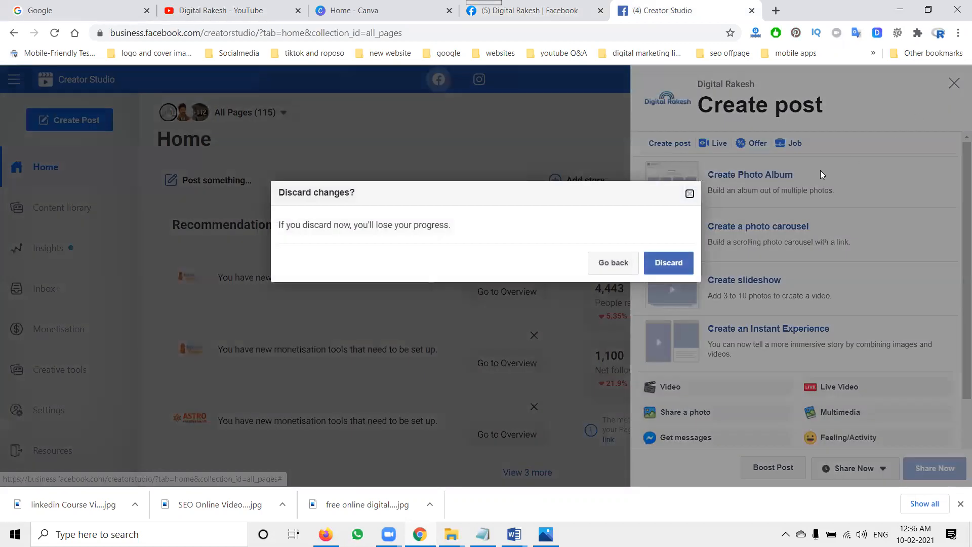
left_click(669, 262)
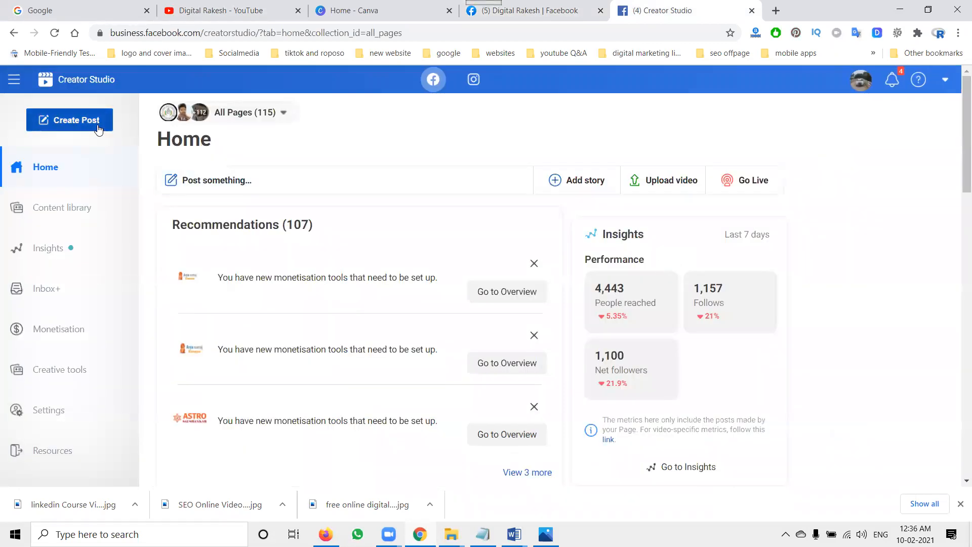
left_click(70, 119)
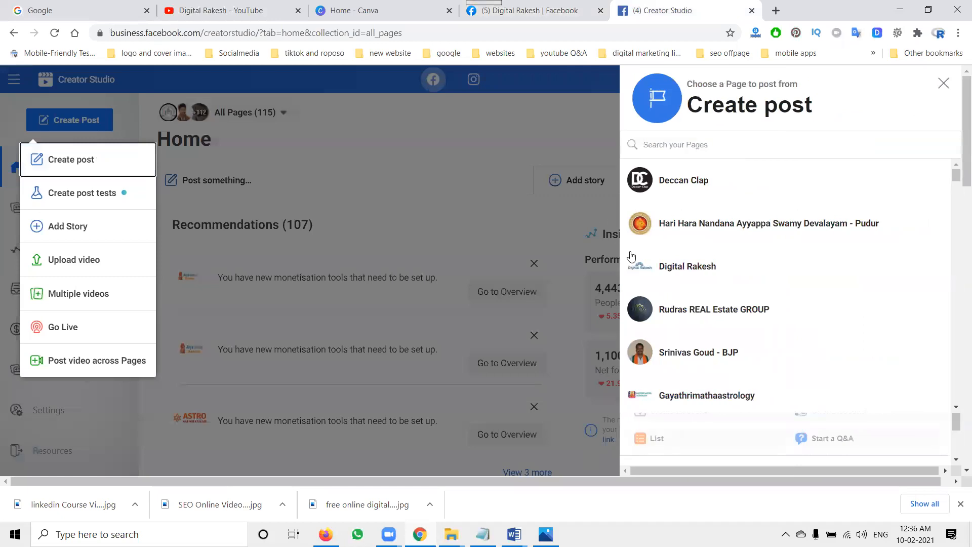
left_click(687, 266)
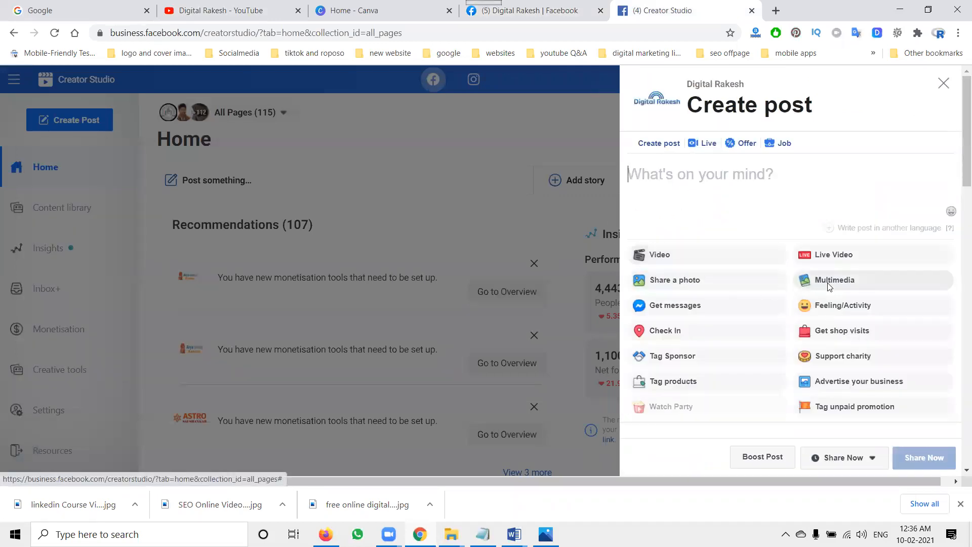
left_click(834, 280)
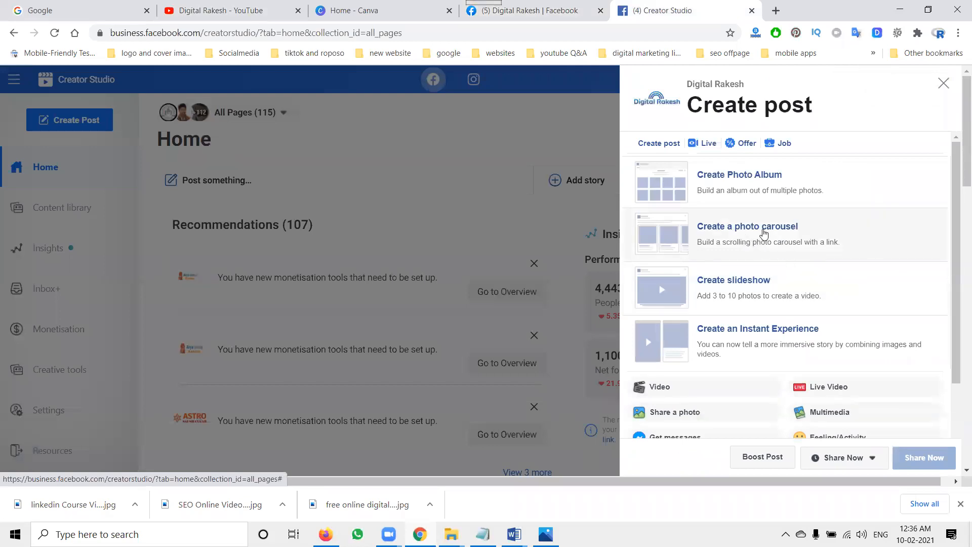
mouse_move(750, 234)
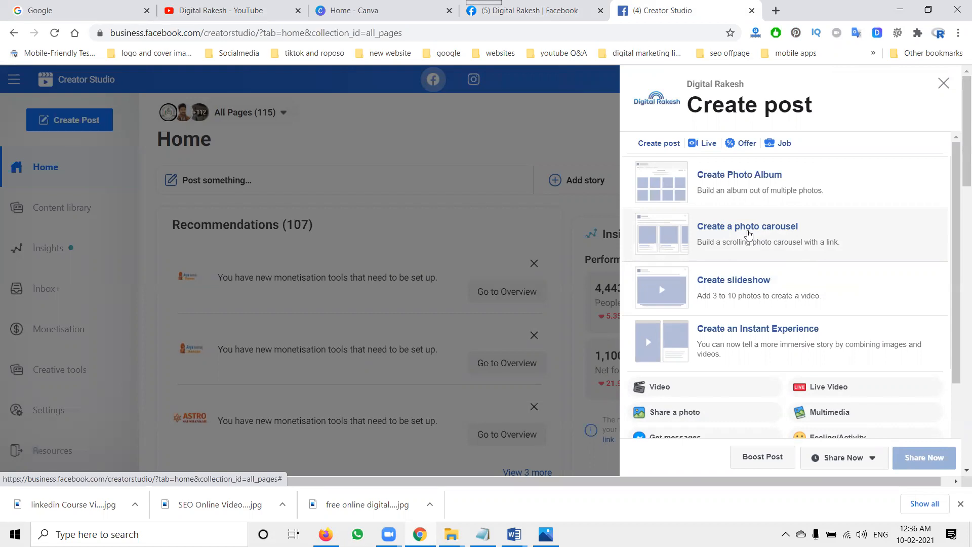
left_click(747, 226)
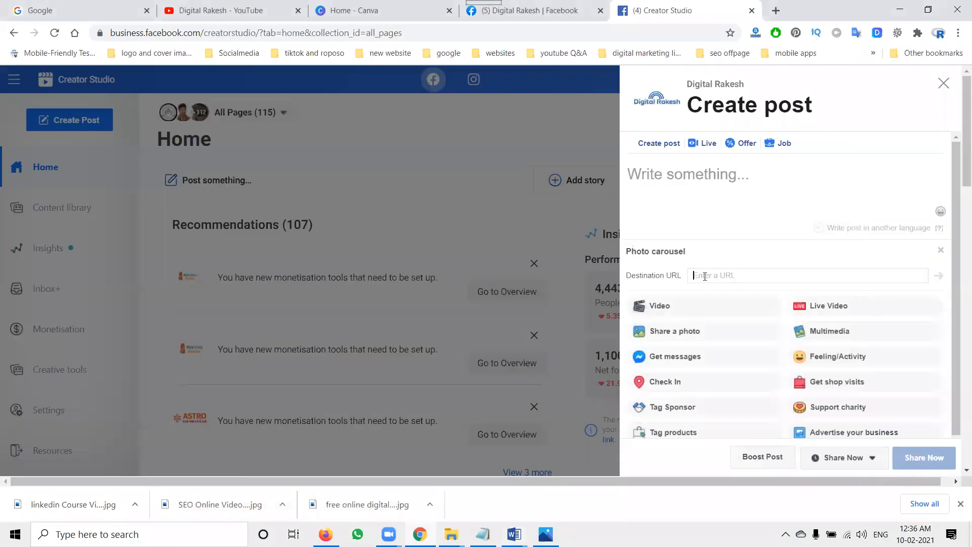
type("https://www.youtube.com/c/digitalrakeshrts?sub_confirmation=1")
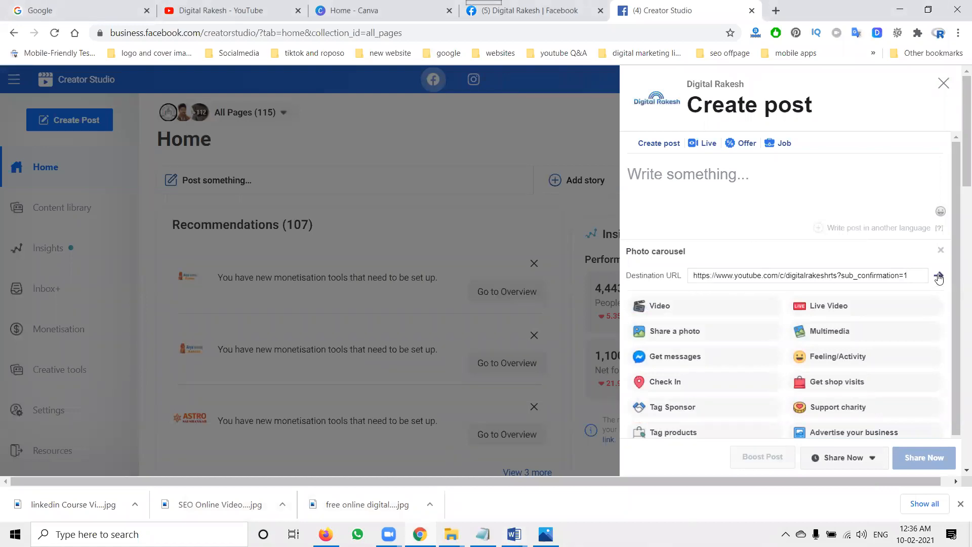
left_click(939, 275)
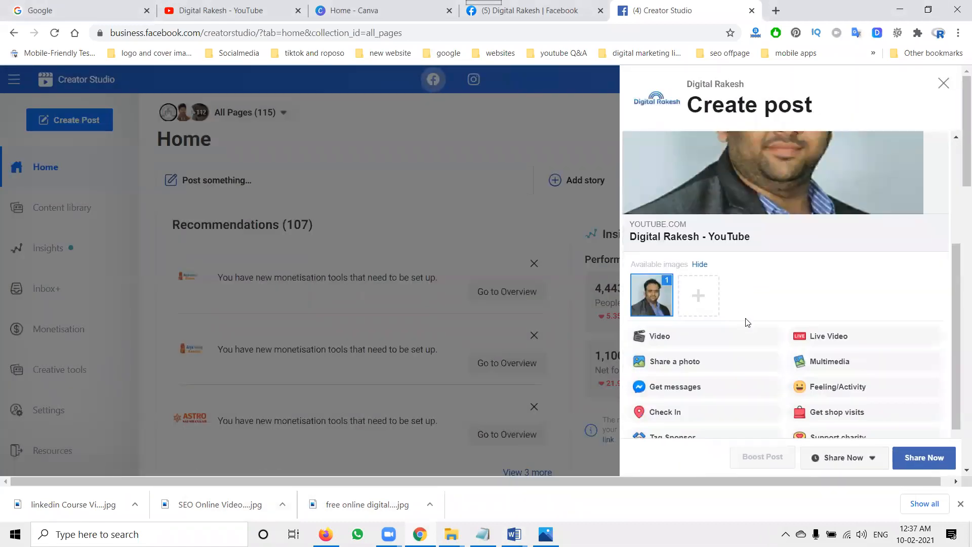
- Add a carousel image from the E:\digital rakesh\500 500 design folder
left_click(698, 295)
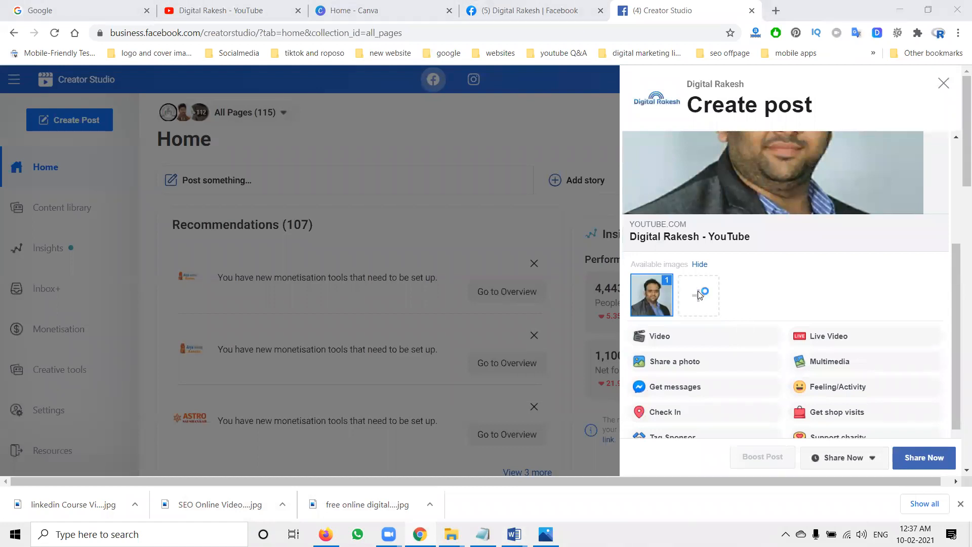
left_click(698, 294)
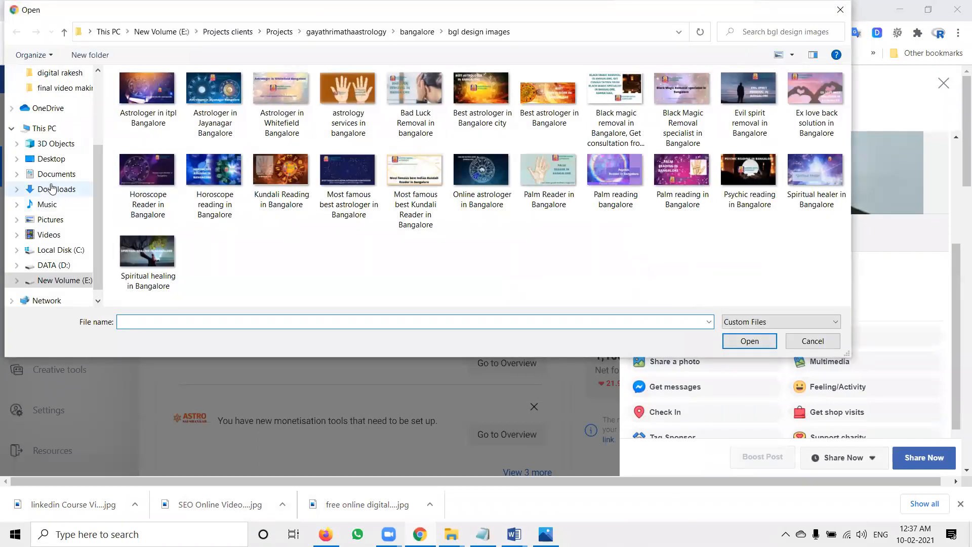
left_click(63, 281)
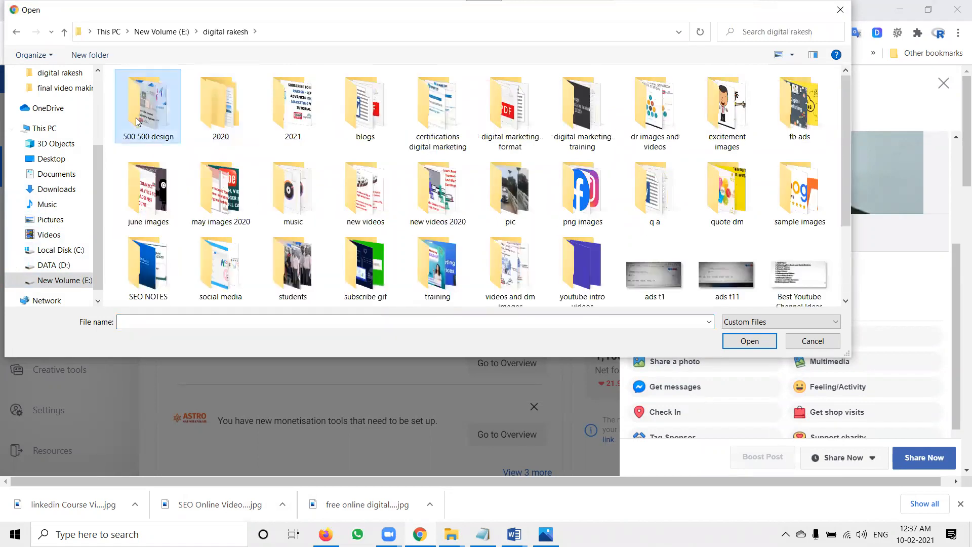
double_click(147, 105)
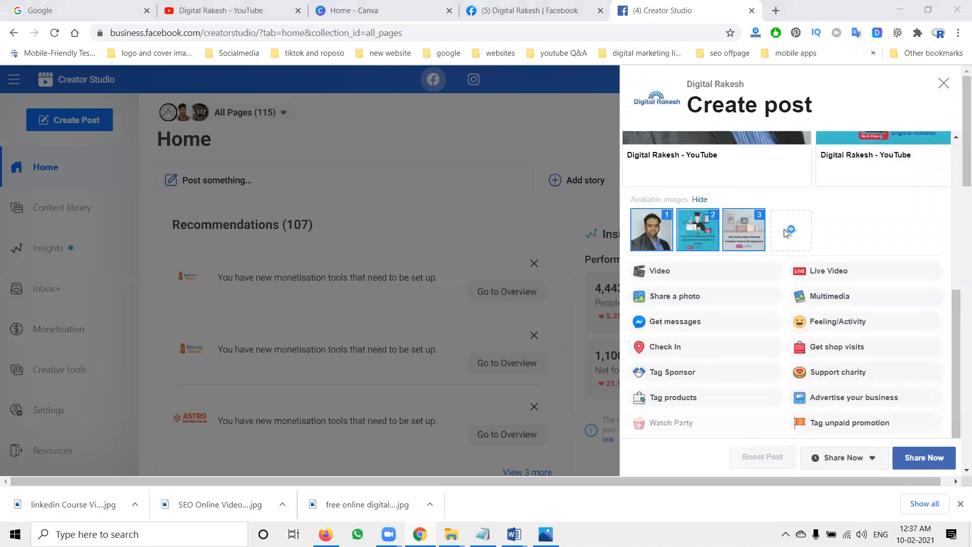
- Add more carousel images, including the Instagram SEO And Marketing graphic
left_click(790, 229)
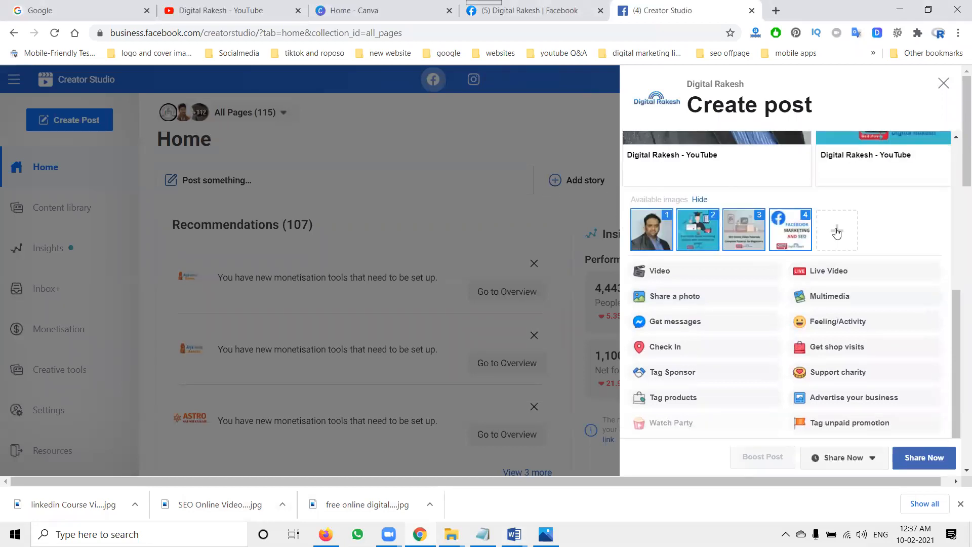
left_click(837, 229)
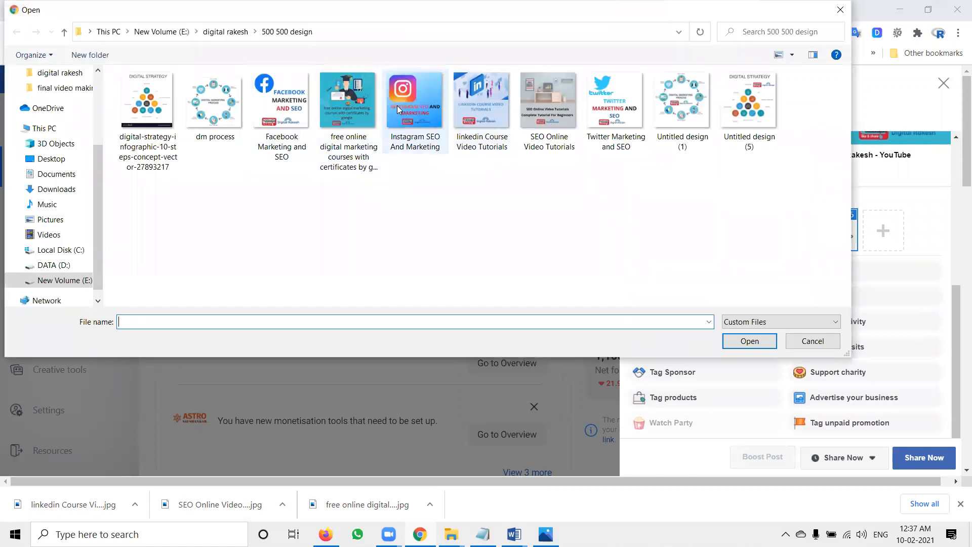
left_click(812, 341)
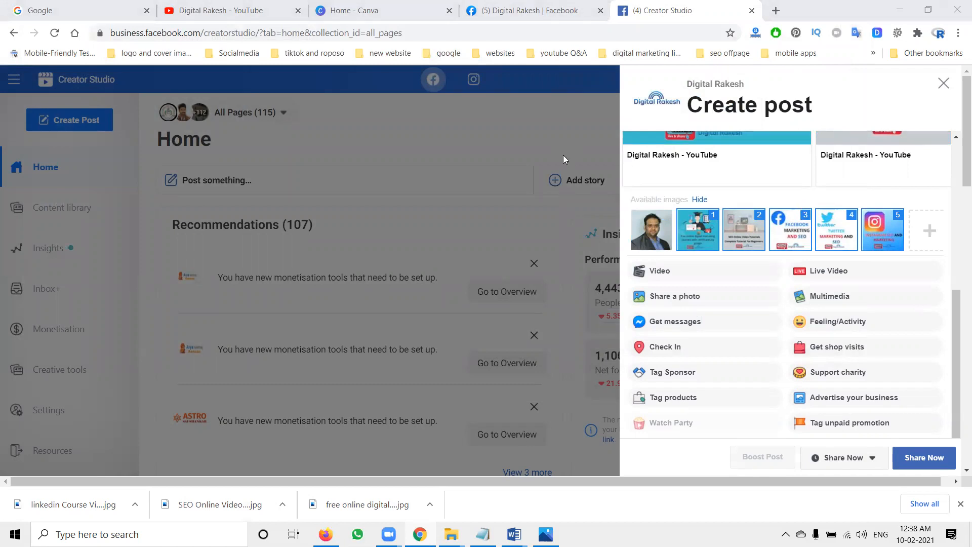
- Share the carousel now with its subscribe message and hashtags, then return to the Facebook page
left_click(929, 230)
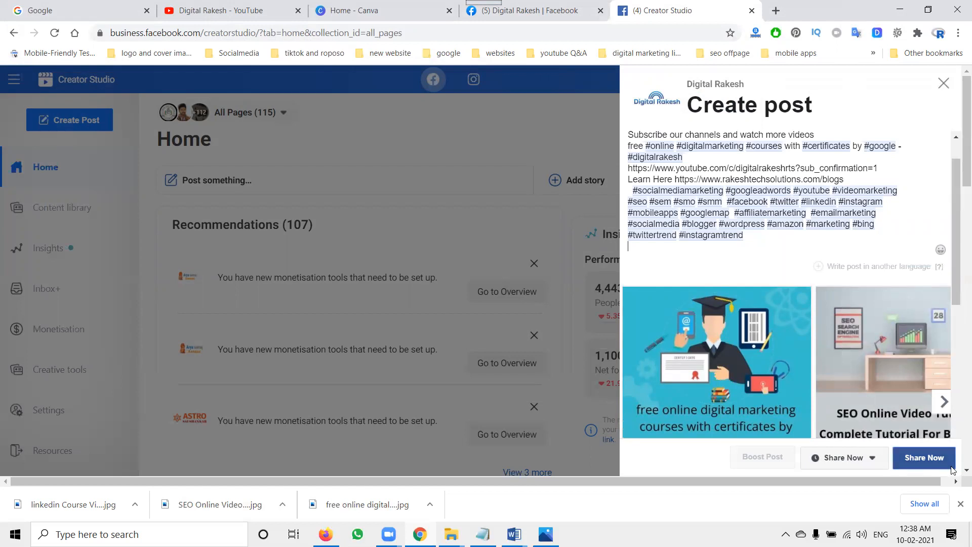
left_click(924, 458)
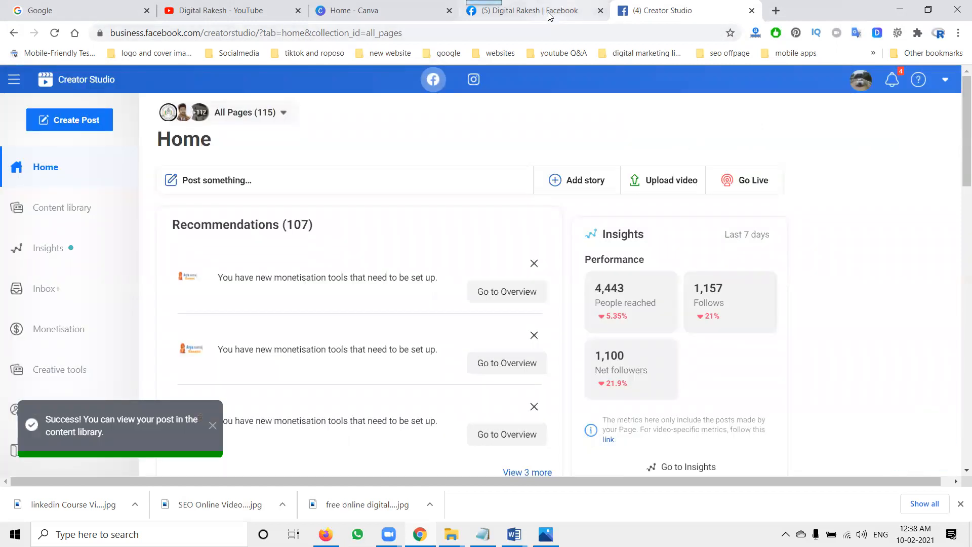
left_click(530, 10)
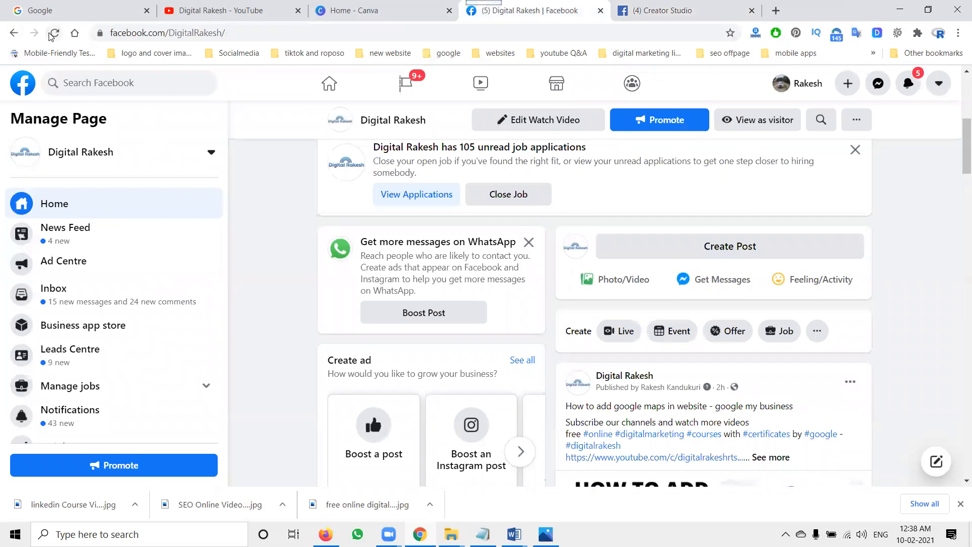
- Refresh the Digital Rakesh page and scroll to the newly published carousel post
left_click(53, 33)
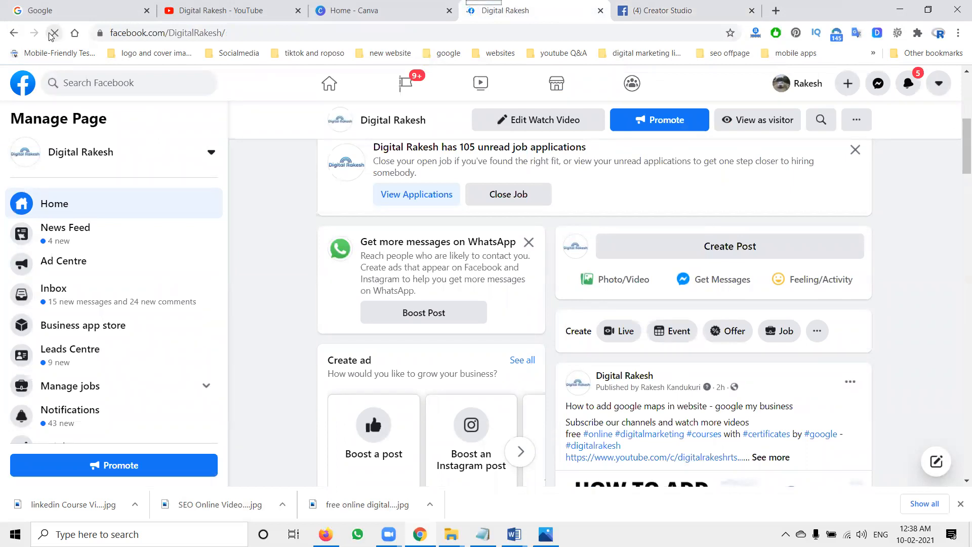
left_click(53, 33)
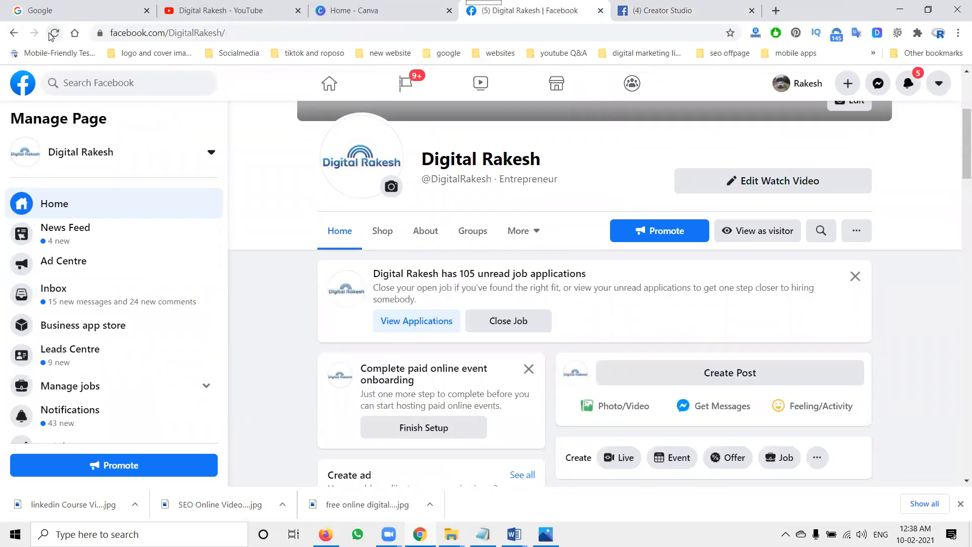
scroll("down", 3)
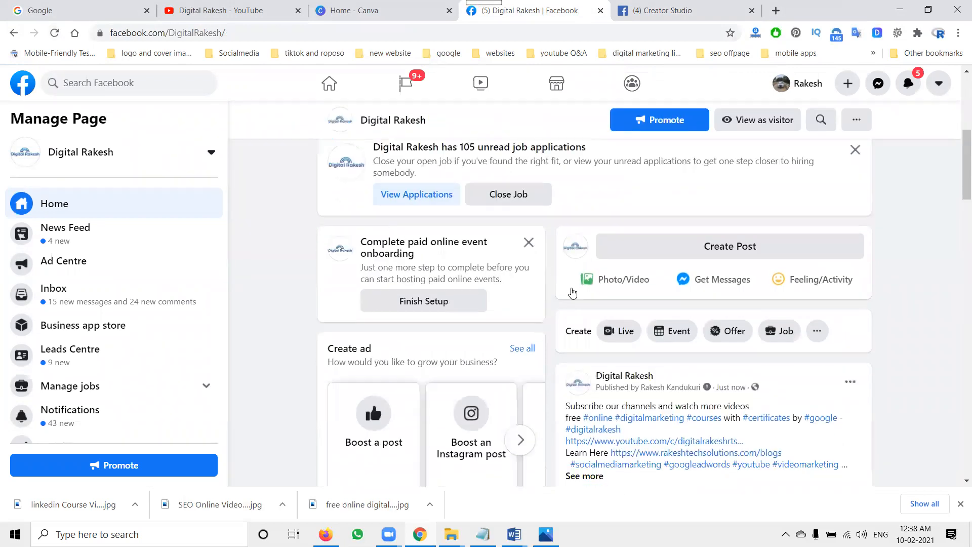
scroll("down", 3)
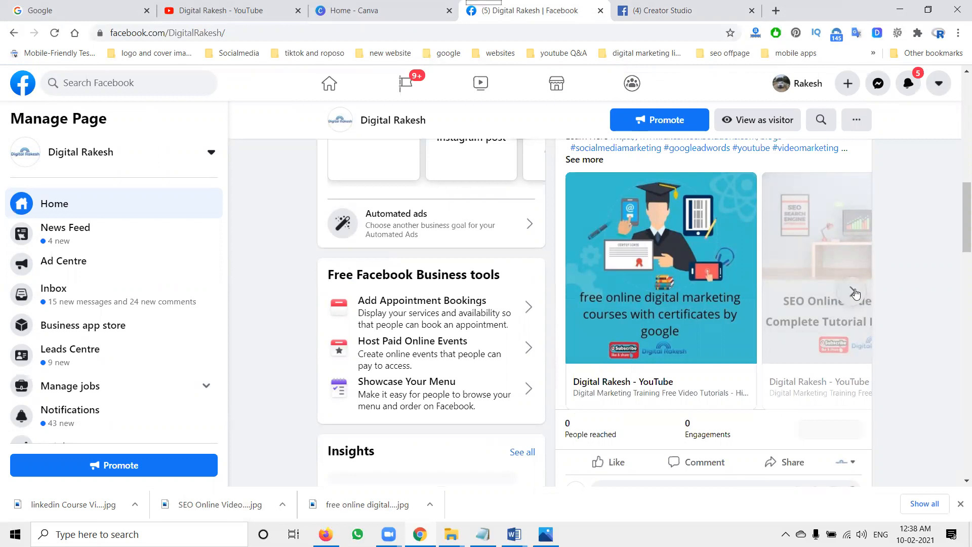
- Page forward through the carousel post's YouTube cards one by one
left_click(855, 293)
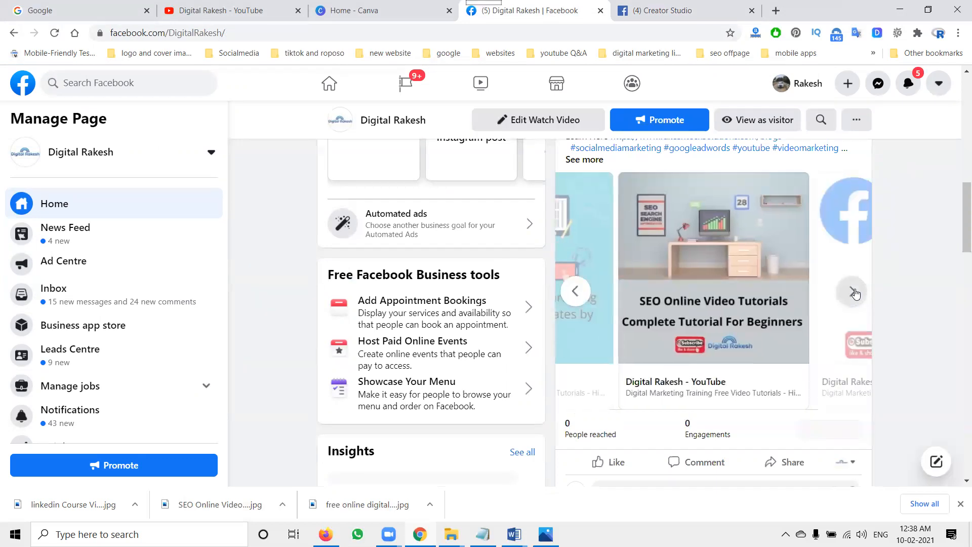
left_click(855, 292)
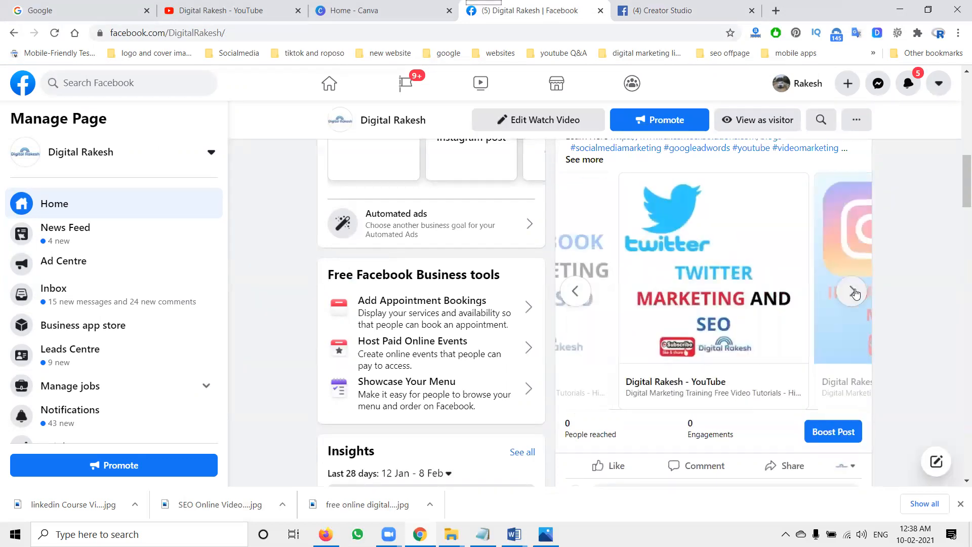
left_click(855, 292)
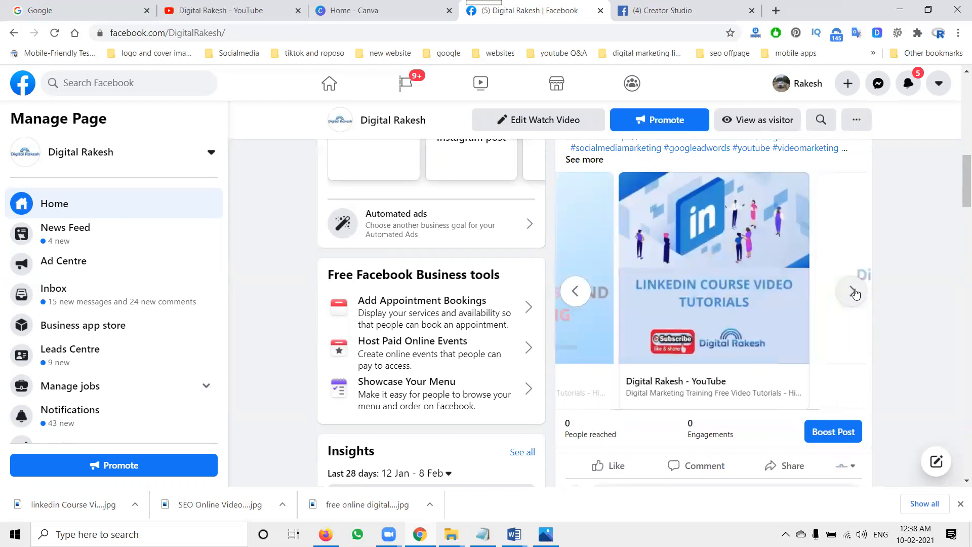
left_click(855, 292)
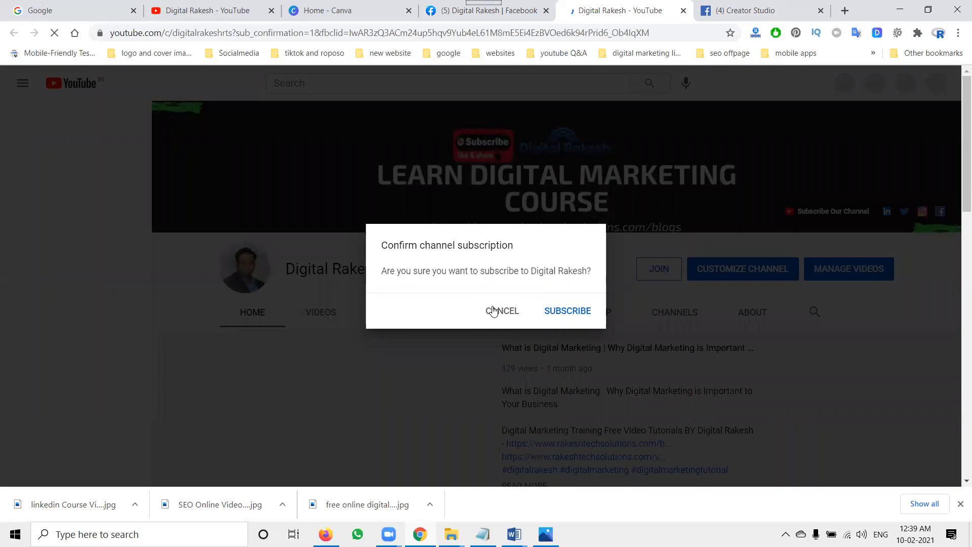
- Cancel the YouTube channel subscription confirmation dialog
left_click(503, 310)
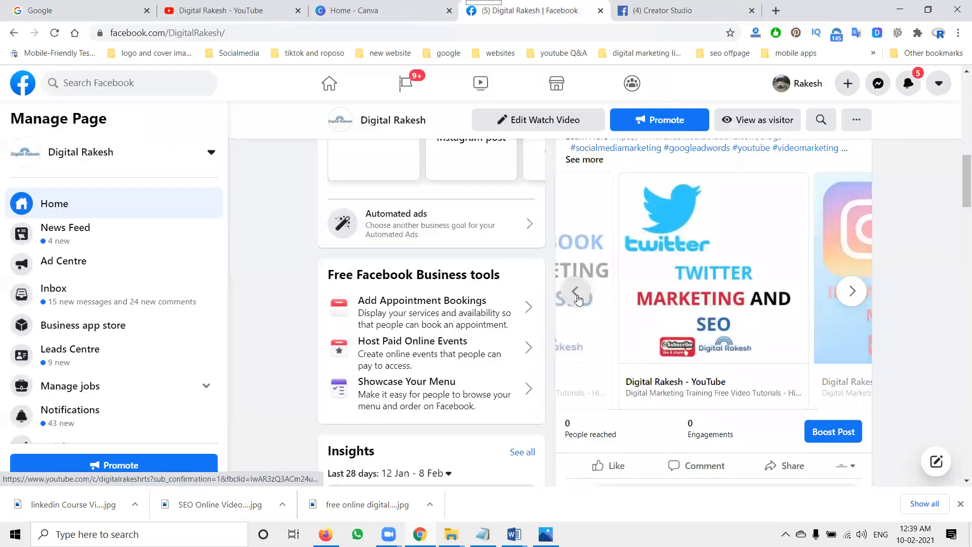
- Browse the carousel cards to the final See more at YOUTUBE.COM card, then switch to Canva
left_click(576, 290)
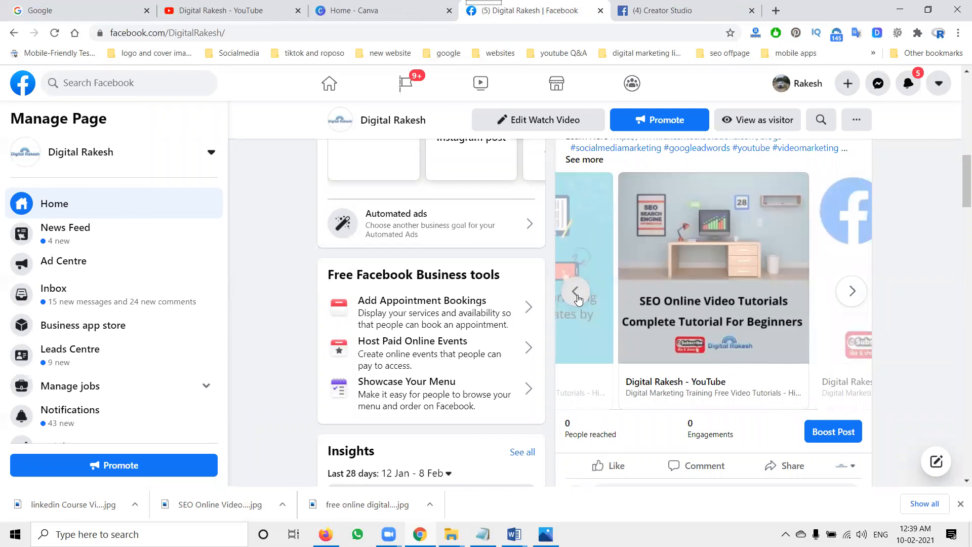
left_click(852, 292)
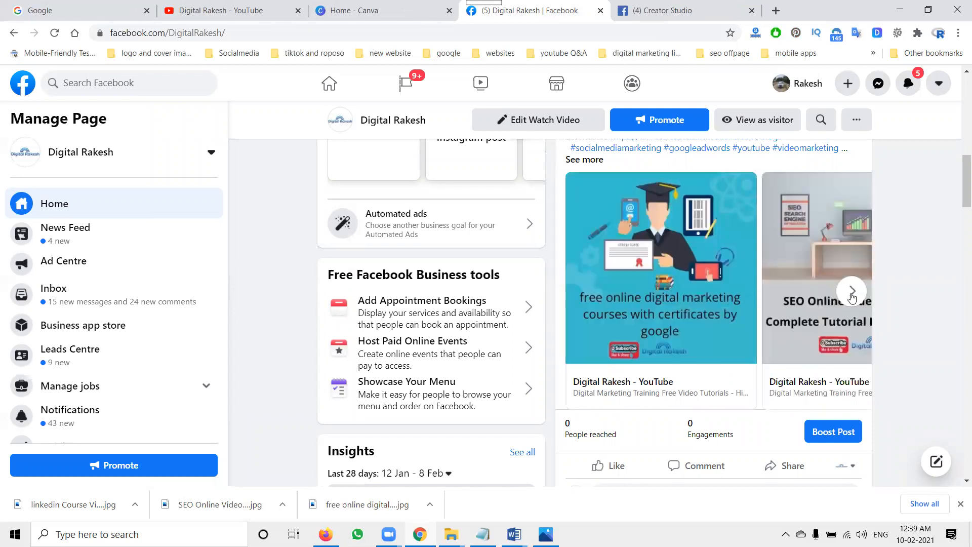
left_click(852, 292)
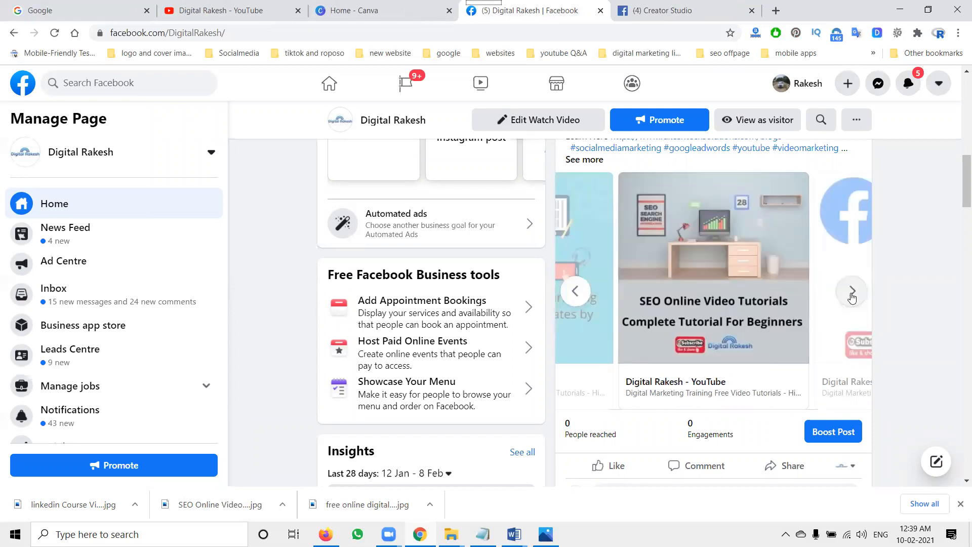
left_click(852, 291)
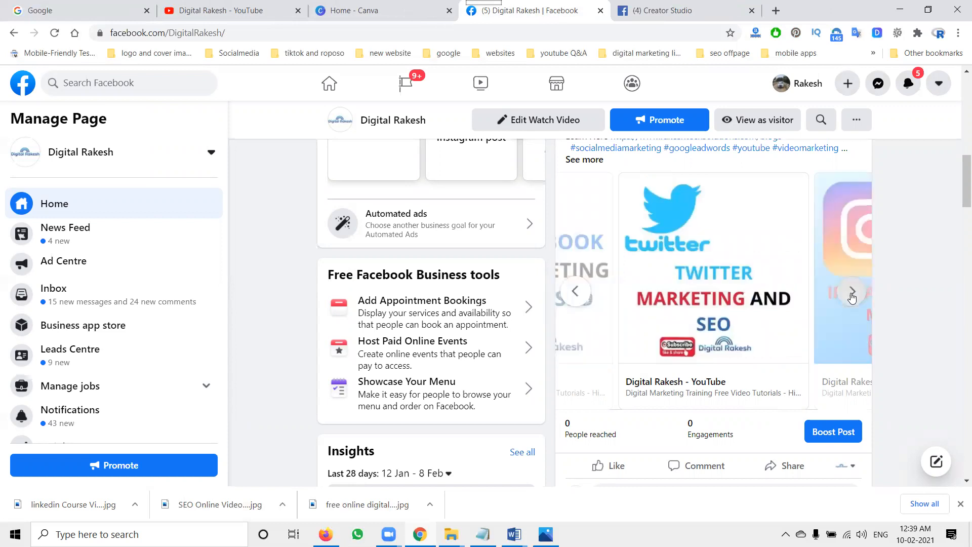
left_click(852, 292)
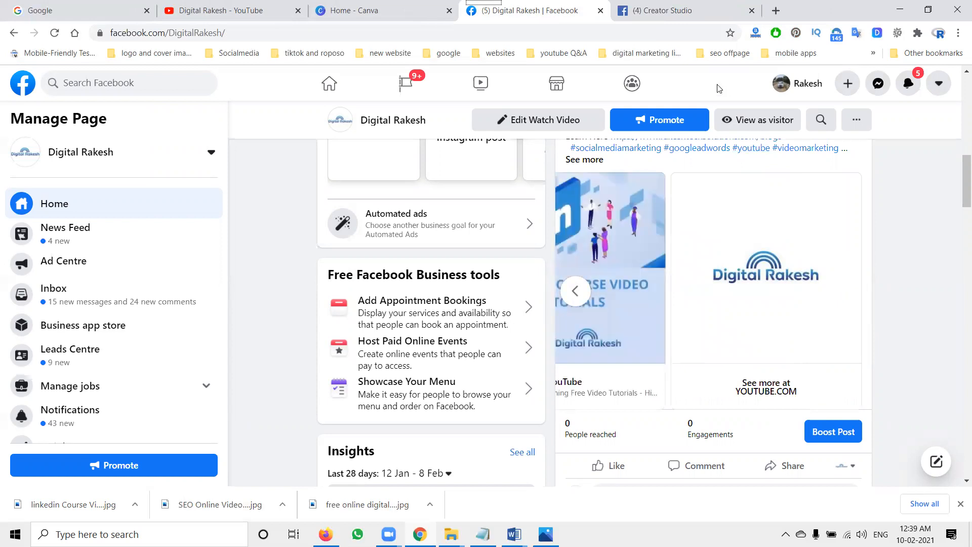
left_click(366, 10)
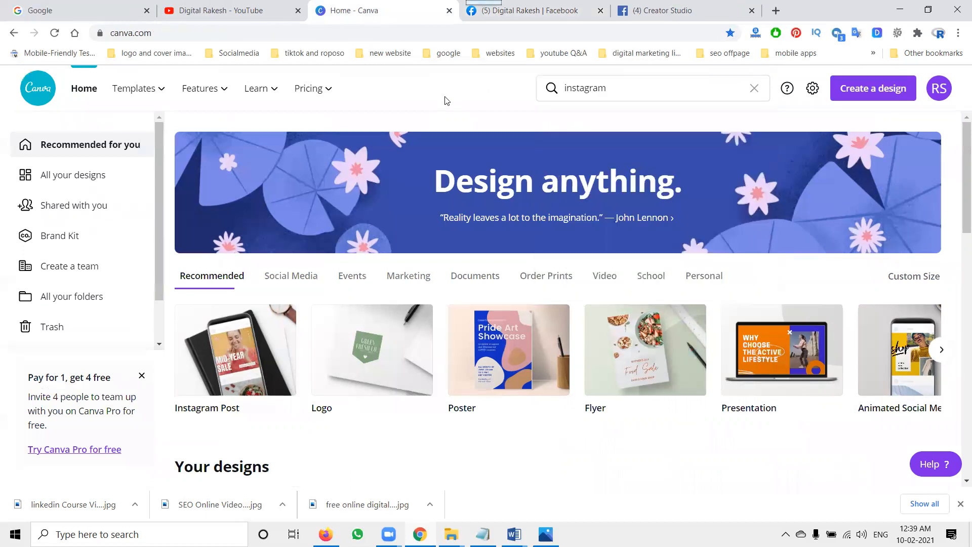
- Start a new Creator Studio post and open the Rakesh Tech Solutions BLOGS page for its address
left_click(670, 10)
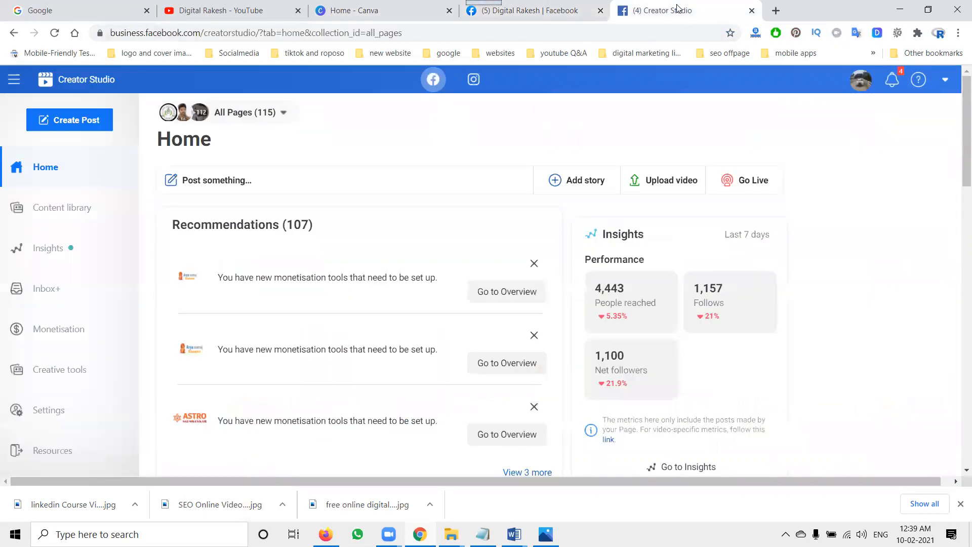
left_click(70, 119)
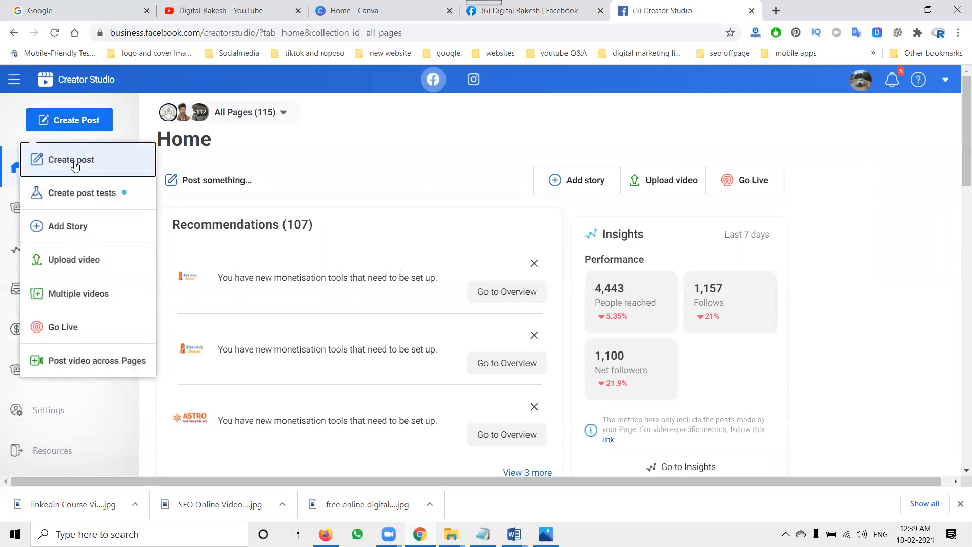
left_click(70, 159)
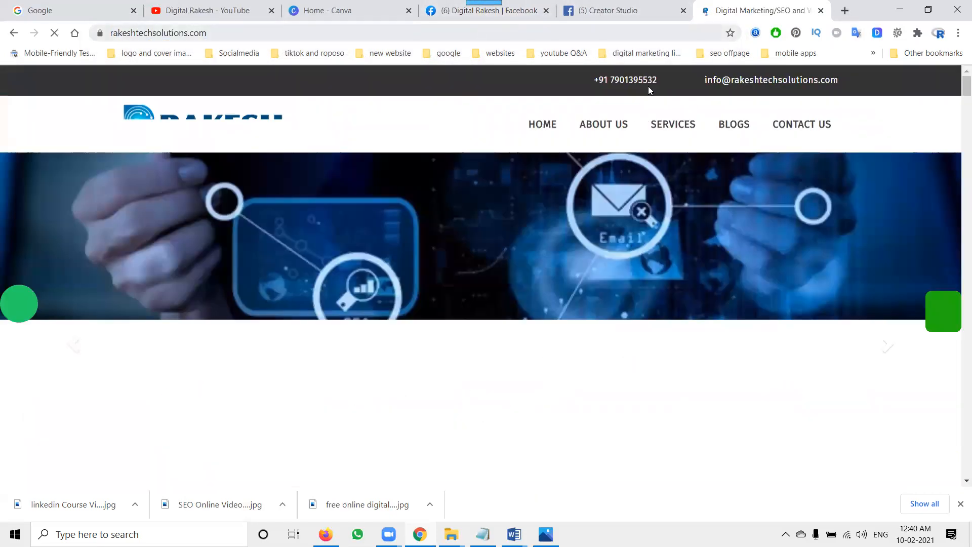
left_click(733, 124)
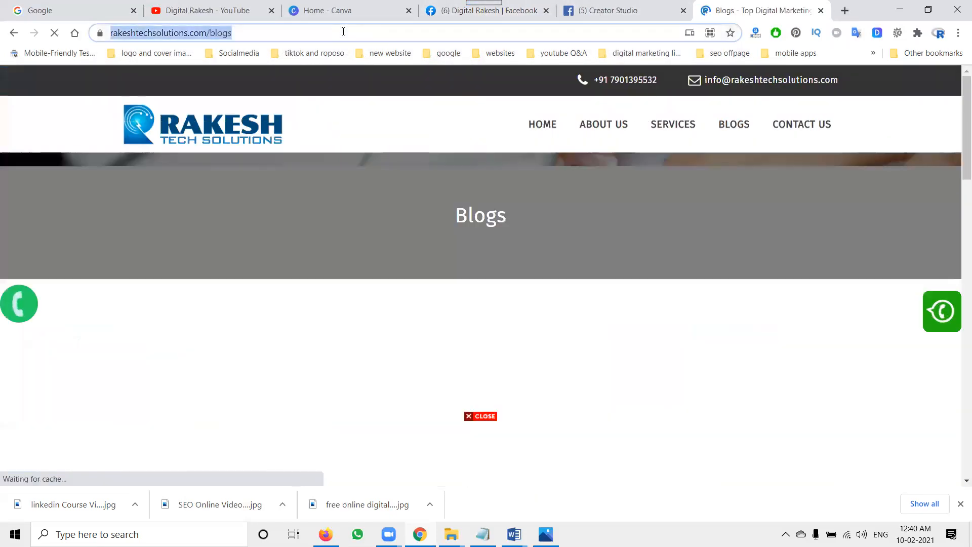
left_click(610, 11)
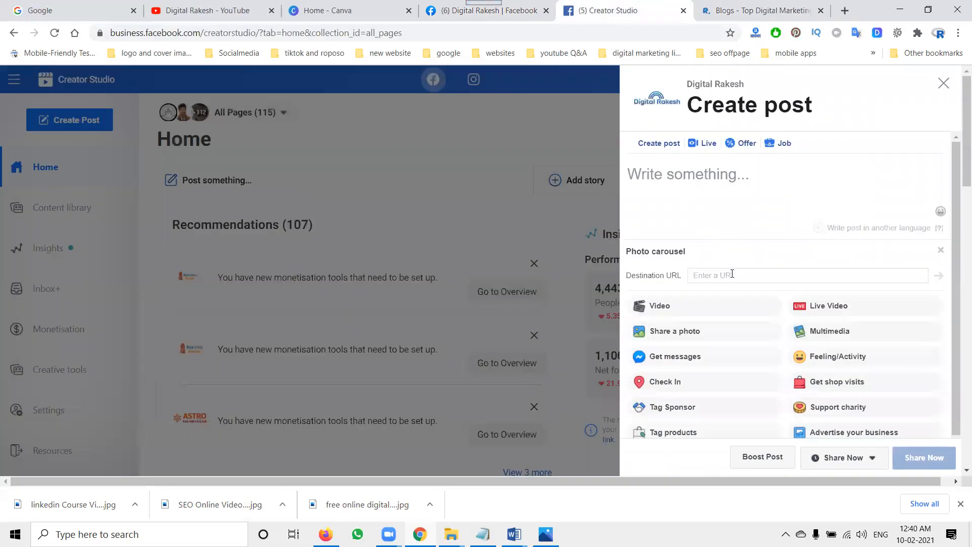
type("https://www.rakeshtechsolutions.com/blogs")
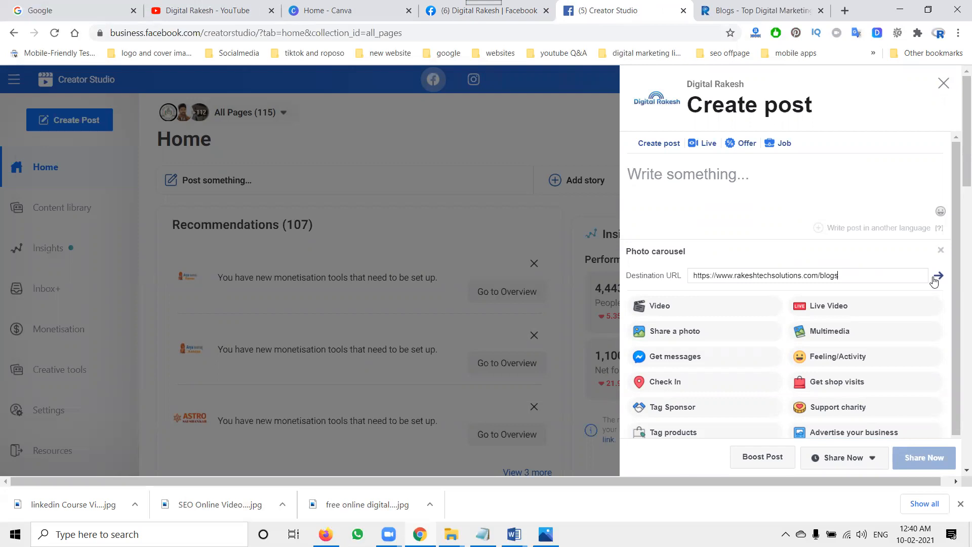
left_click(937, 276)
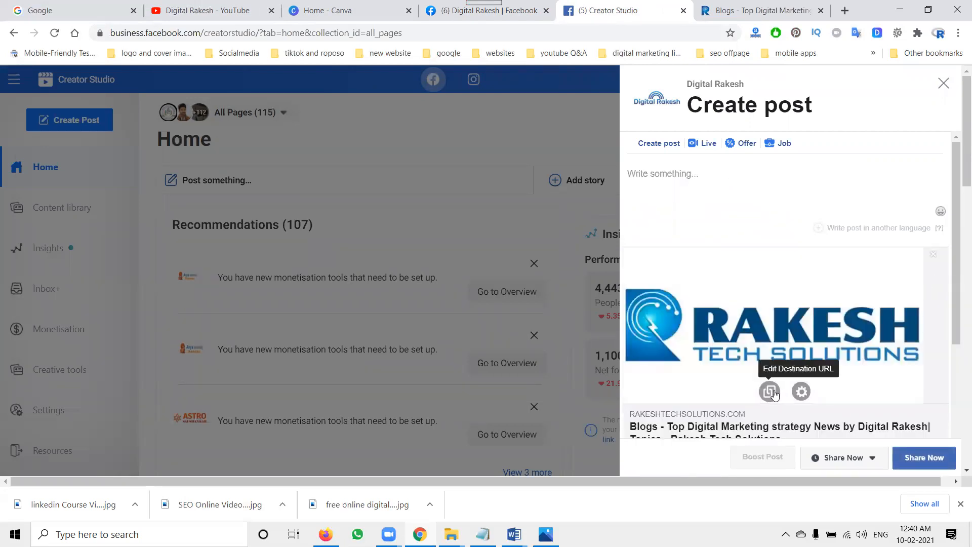
left_click(770, 391)
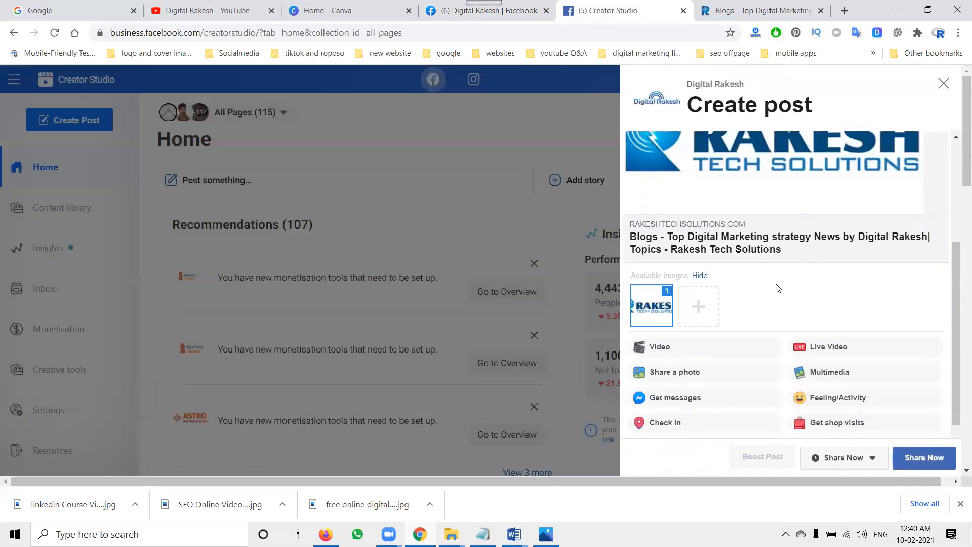
mouse_move(698, 306)
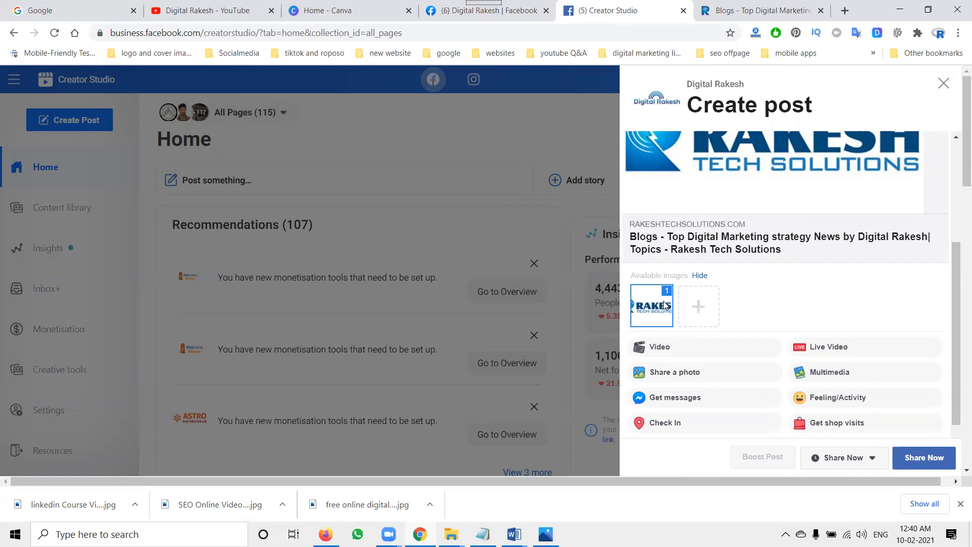
left_click(488, 10)
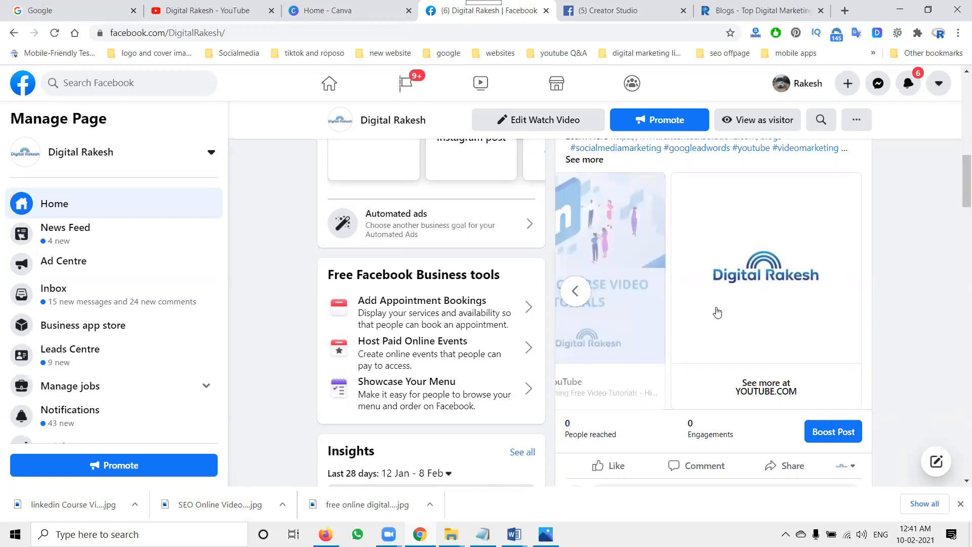
- Page the carousel post back to its first course card, then switch to the Digital Rakesh YouTube channel videos
left_click(575, 291)
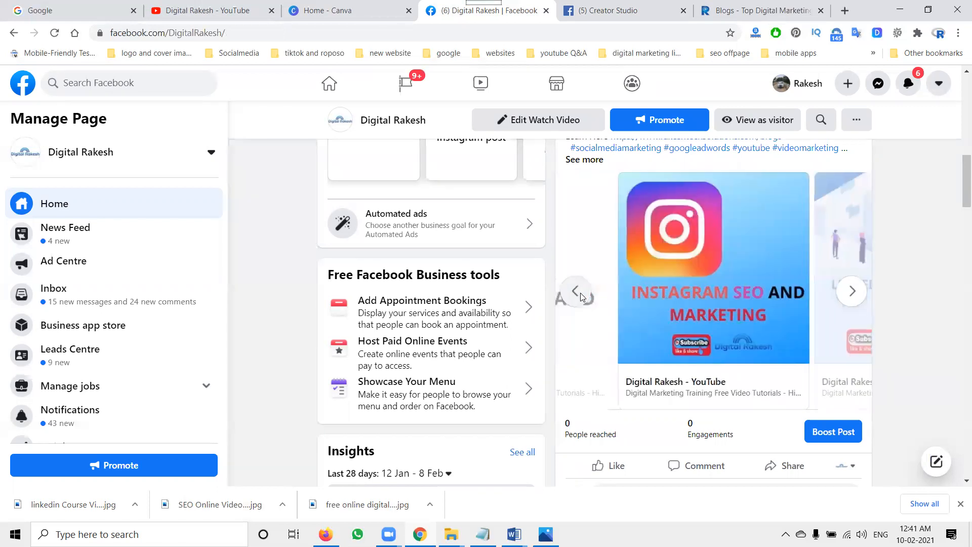
left_click(575, 291)
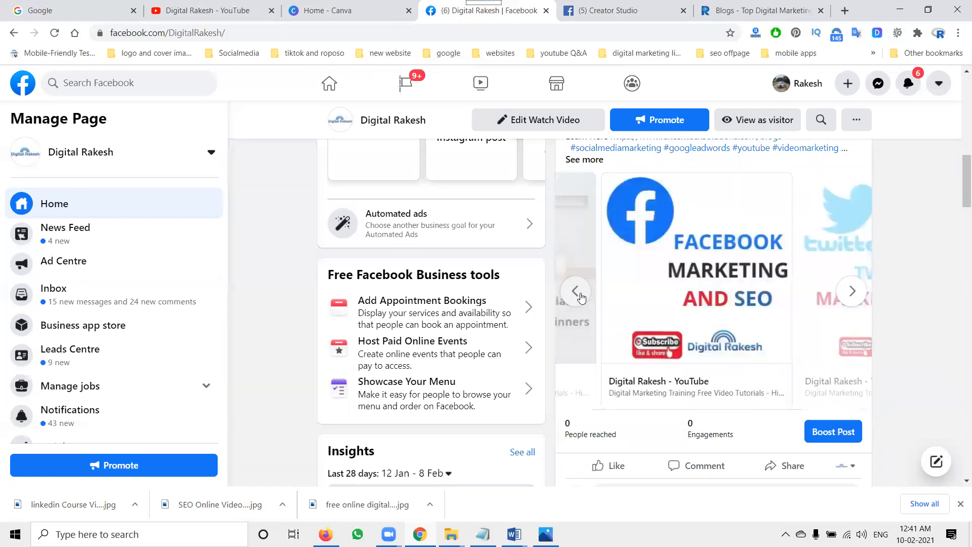
left_click(576, 291)
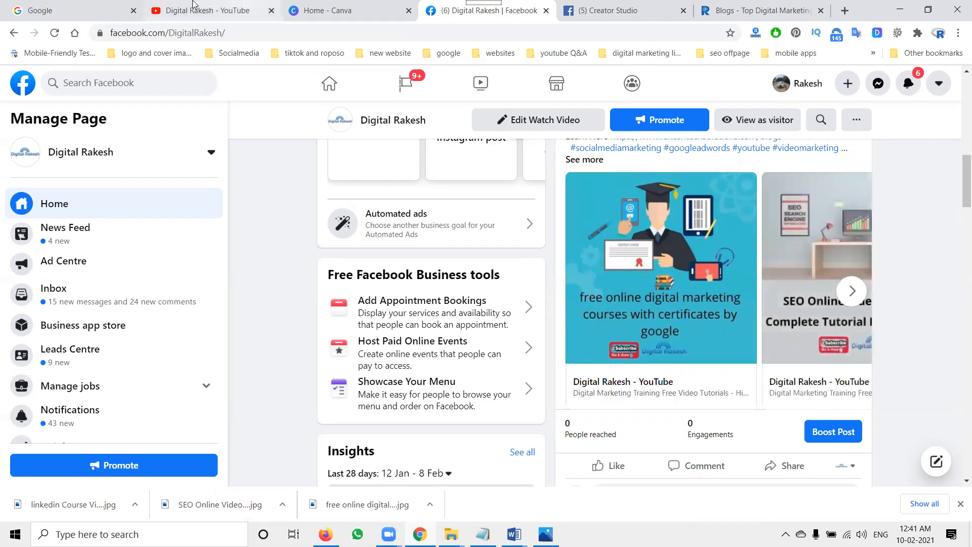
left_click(204, 10)
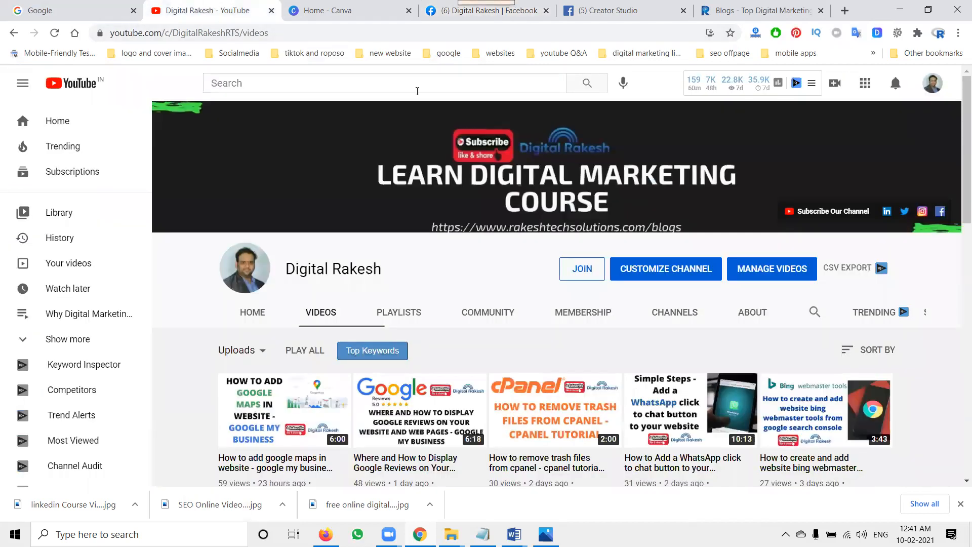